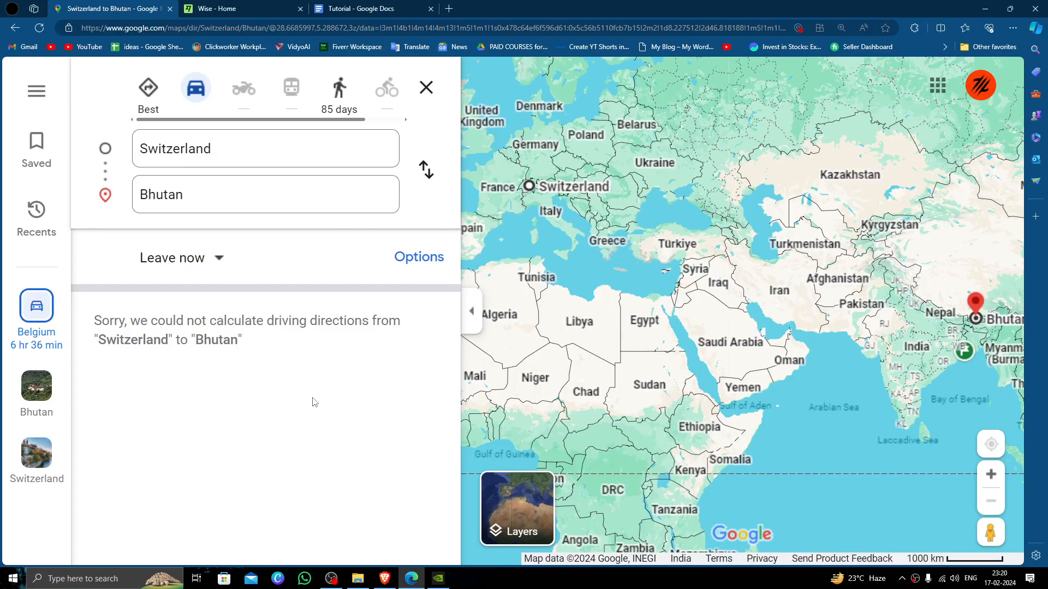
pyautogui.moveTo(274, 319)
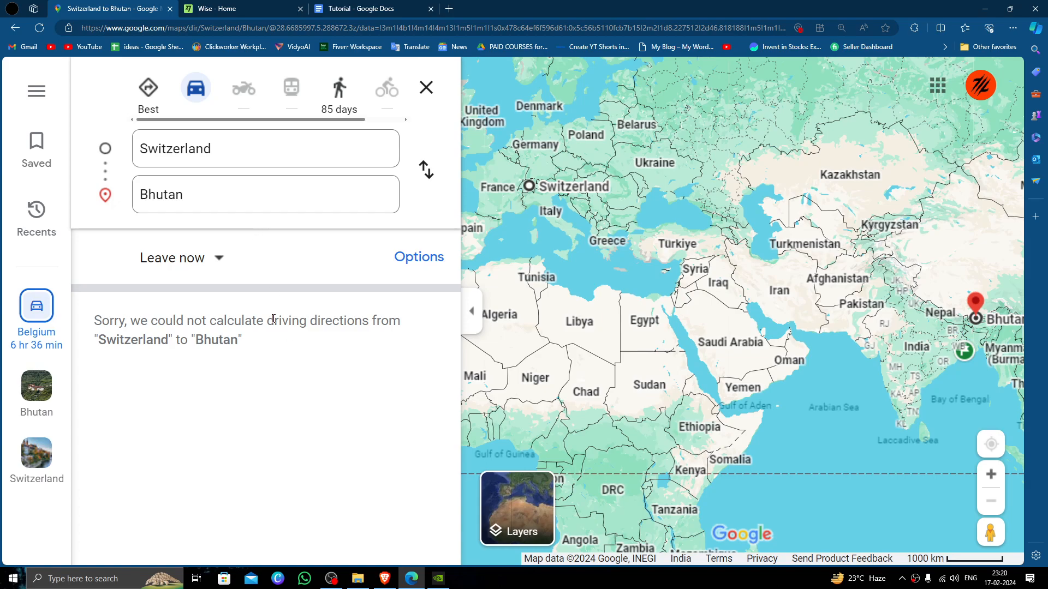
pyautogui.moveTo(266, 361)
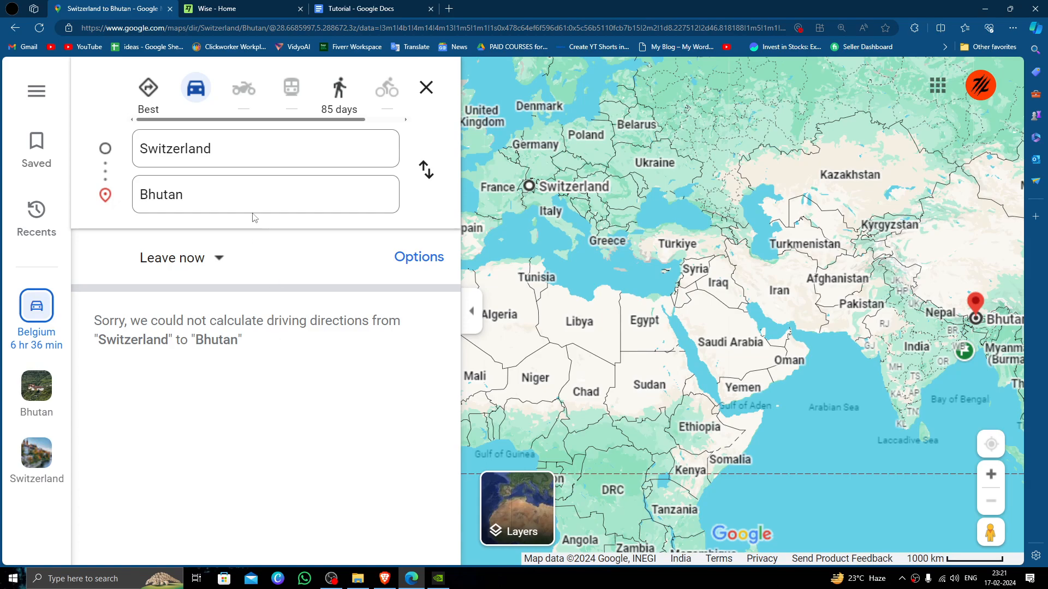
# Step: From the account home page, choose Send and start a one-off single payment
pyautogui.click(243, 9)
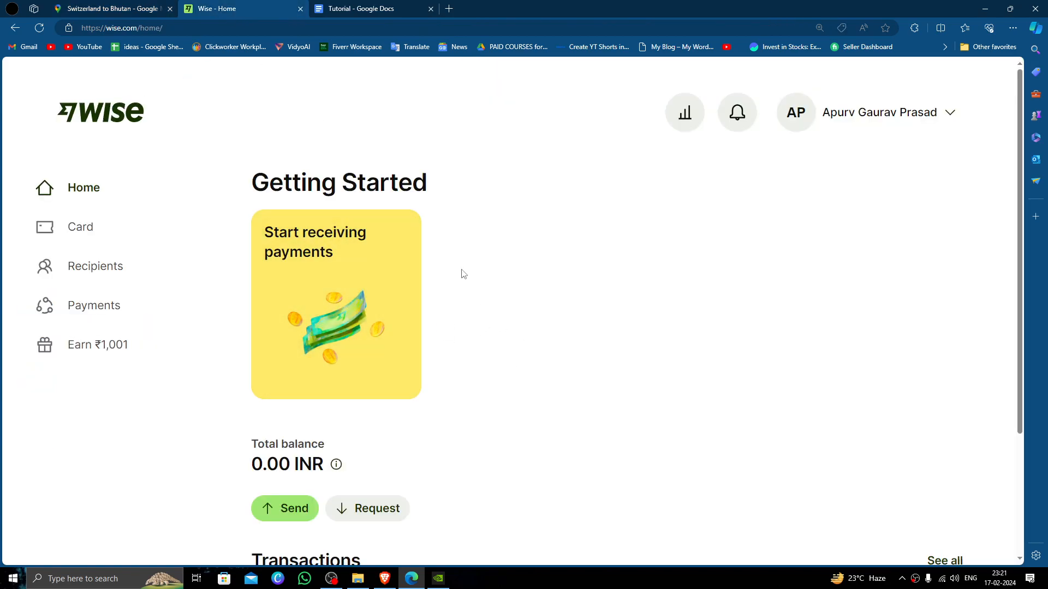
pyautogui.moveTo(639, 482)
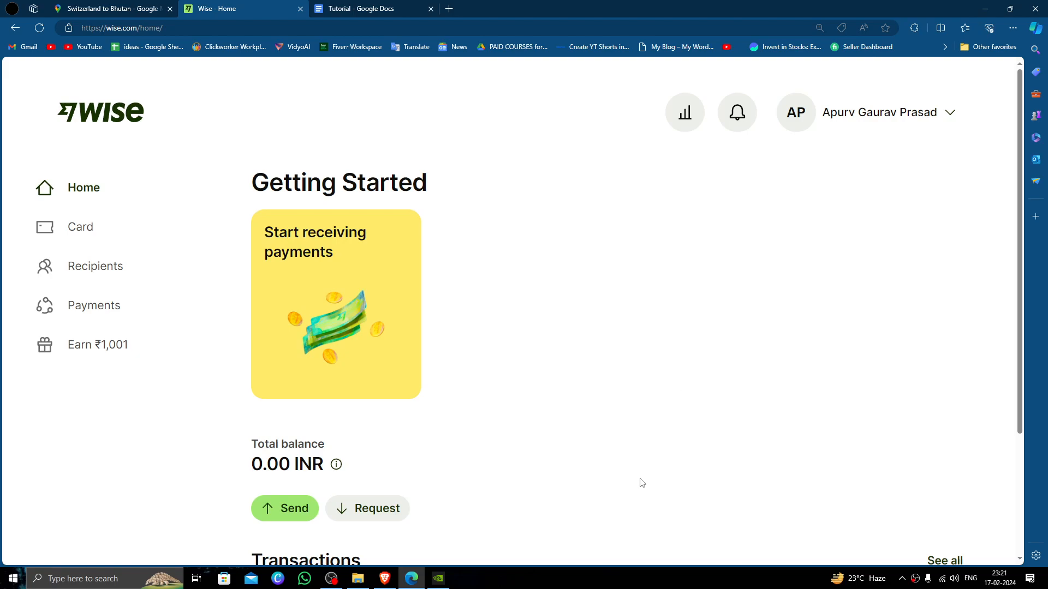
pyautogui.moveTo(770, 461)
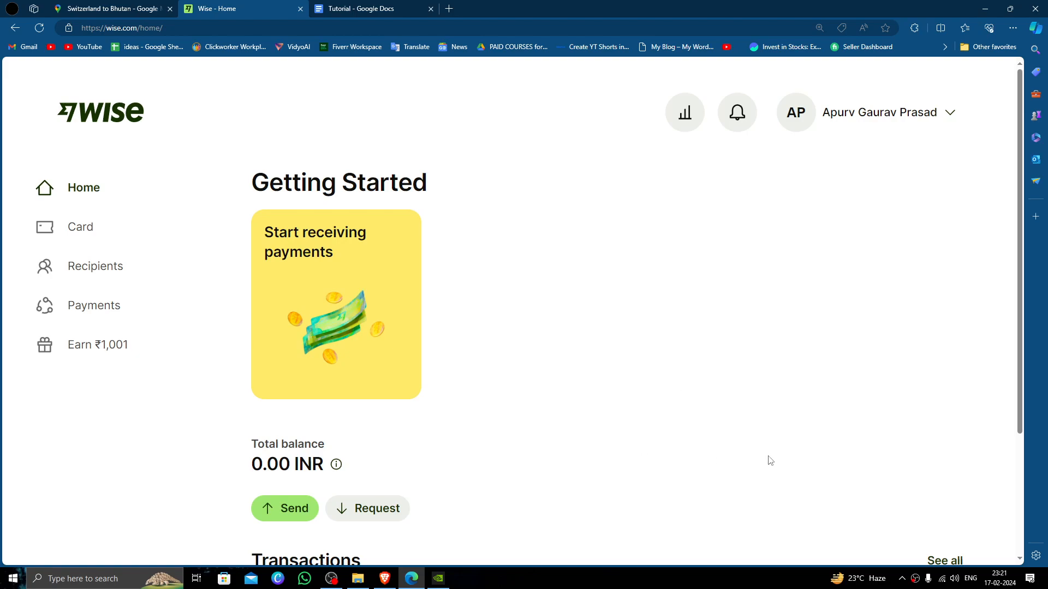
pyautogui.moveTo(665, 473)
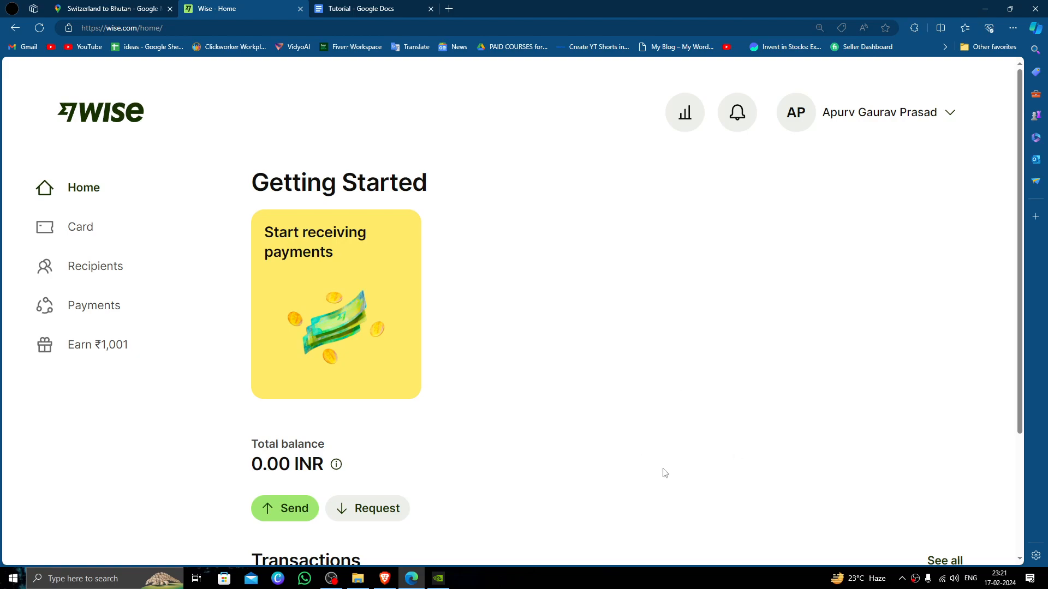
pyautogui.scroll(-3)
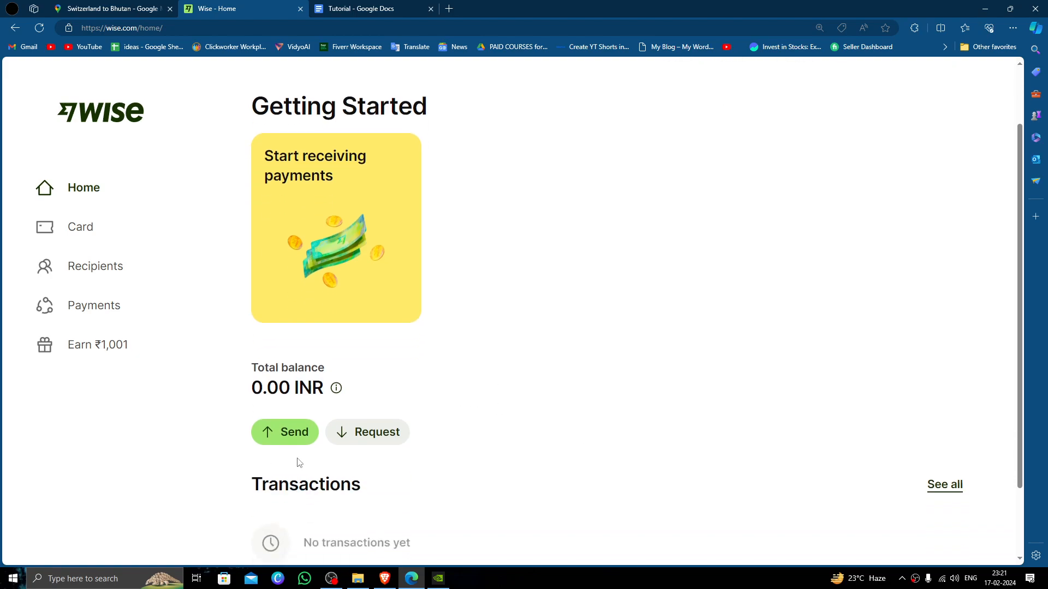
pyautogui.click(285, 432)
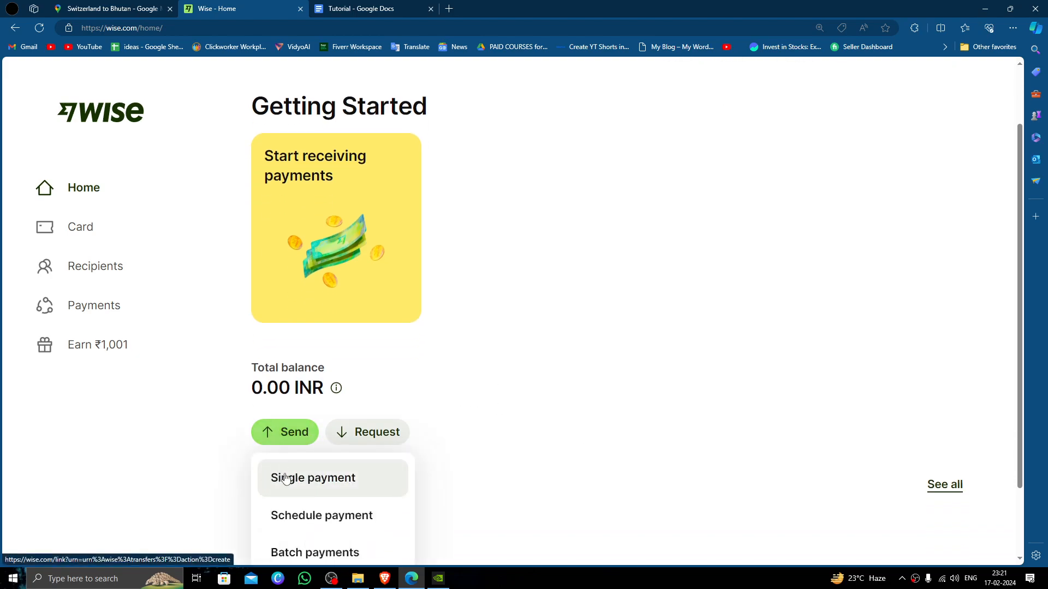
pyautogui.click(313, 478)
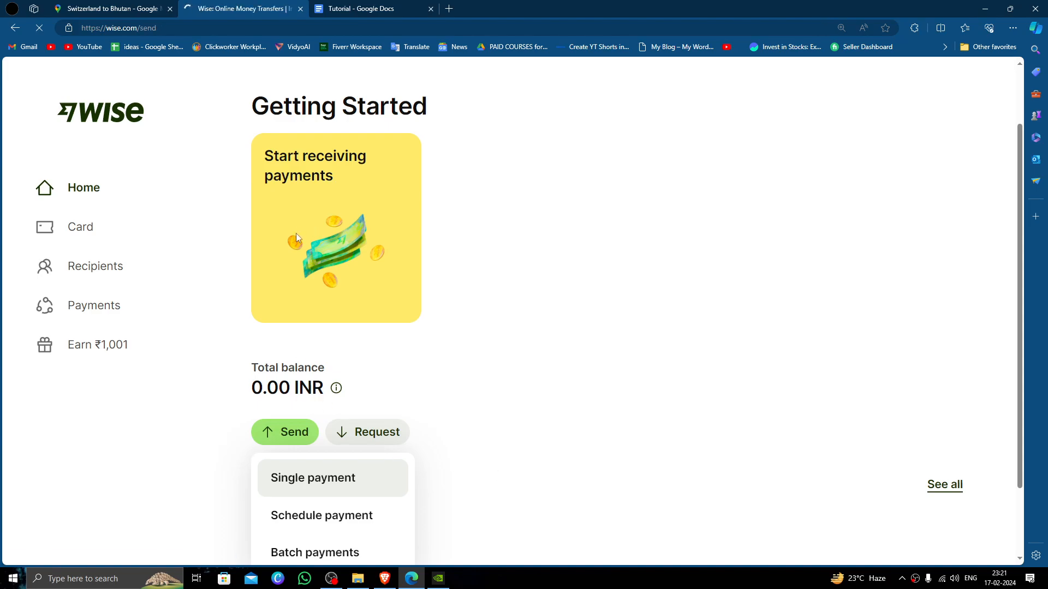
pyautogui.click(313, 478)
pyautogui.write('sw')
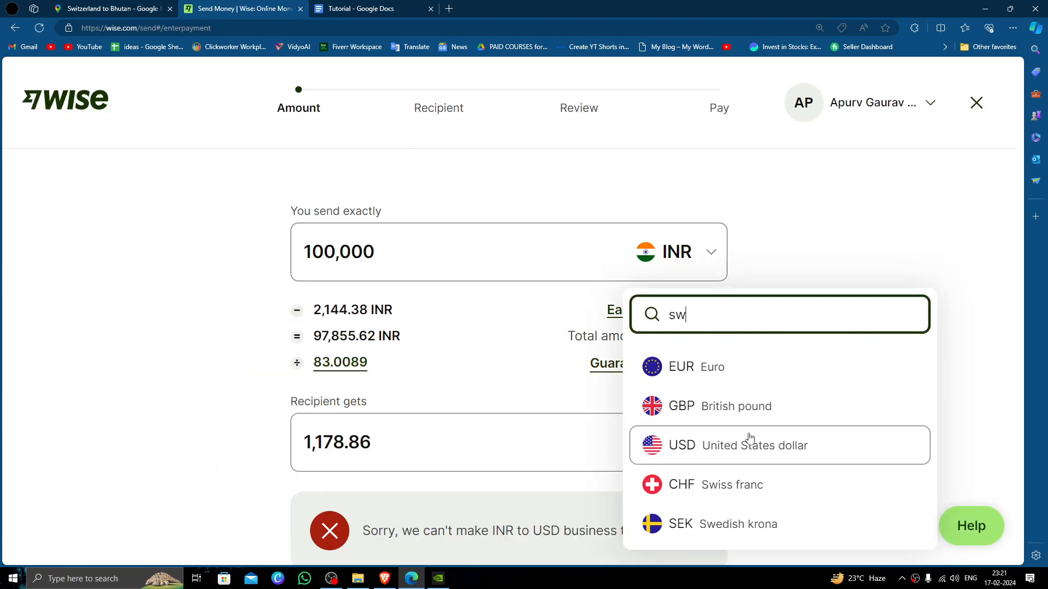
# Step: Choose CHF Swiss franc as the sending currency and focus the send-amount field
pyautogui.click(732, 484)
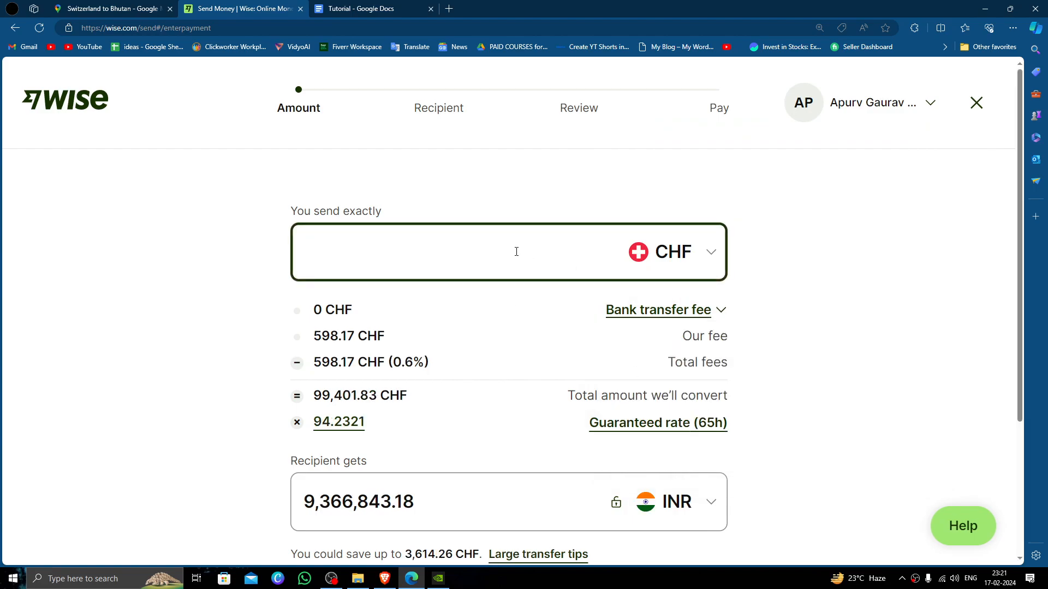
pyautogui.click(401, 252)
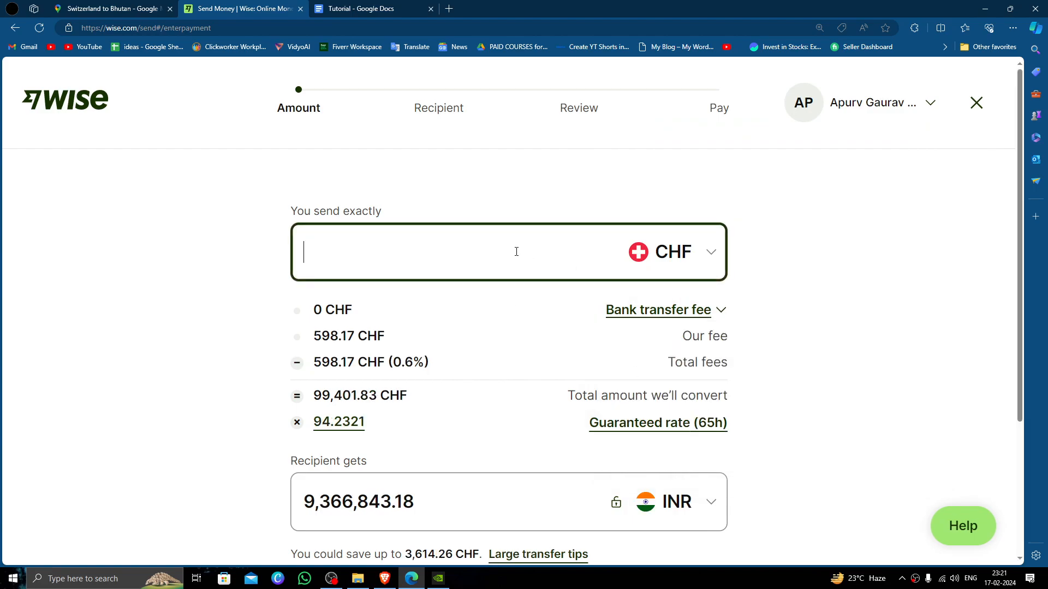
# Step: Enter 330 CHF to send and review the 2.65 CHF fees, rate and 30,846.88 INR received
pyautogui.write('330')
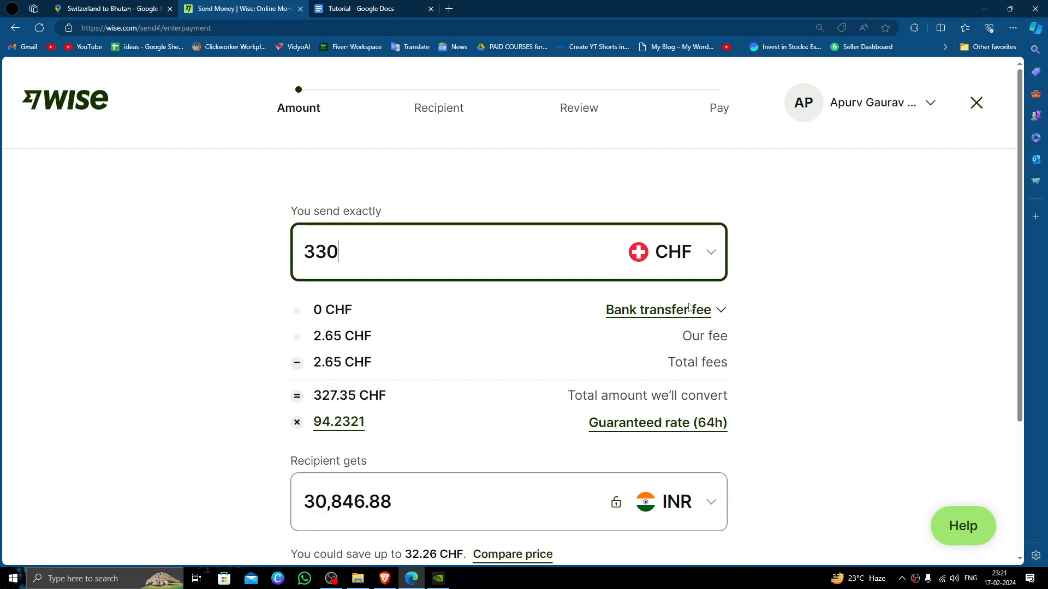
pyautogui.click(657, 309)
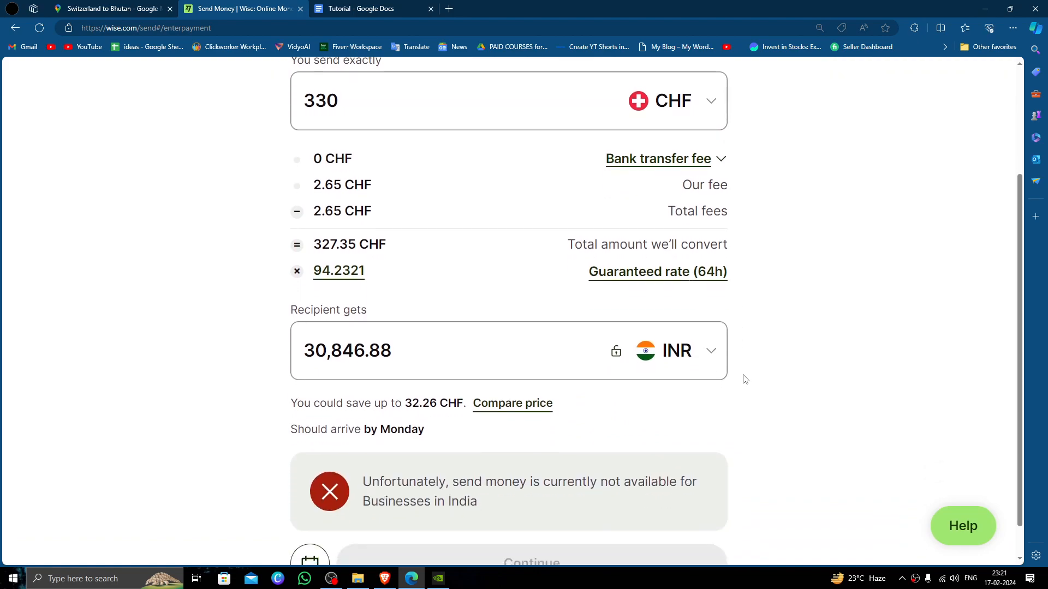
pyautogui.scroll(3)
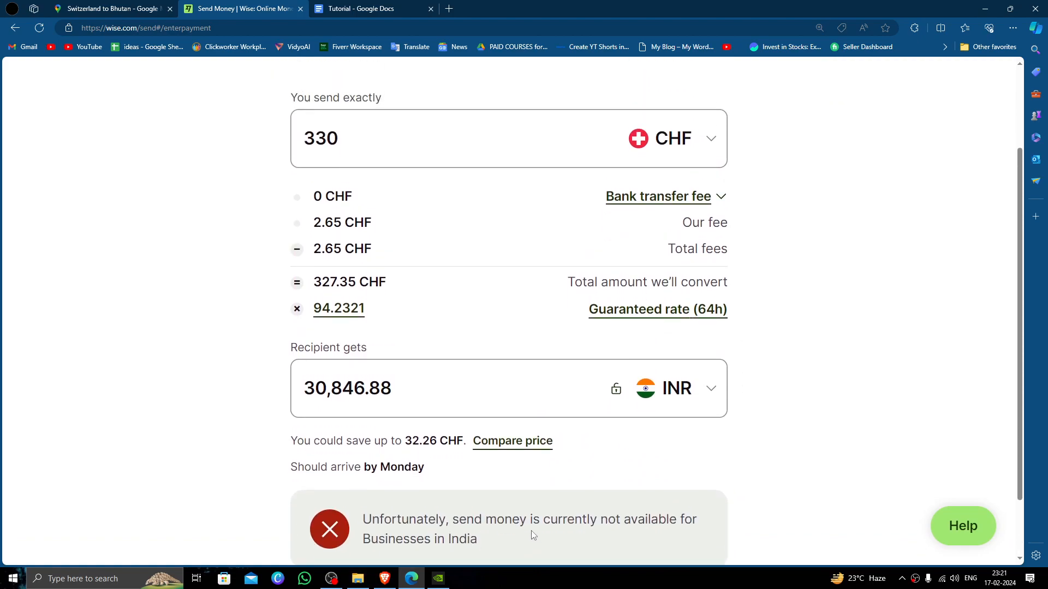
pyautogui.scroll(3)
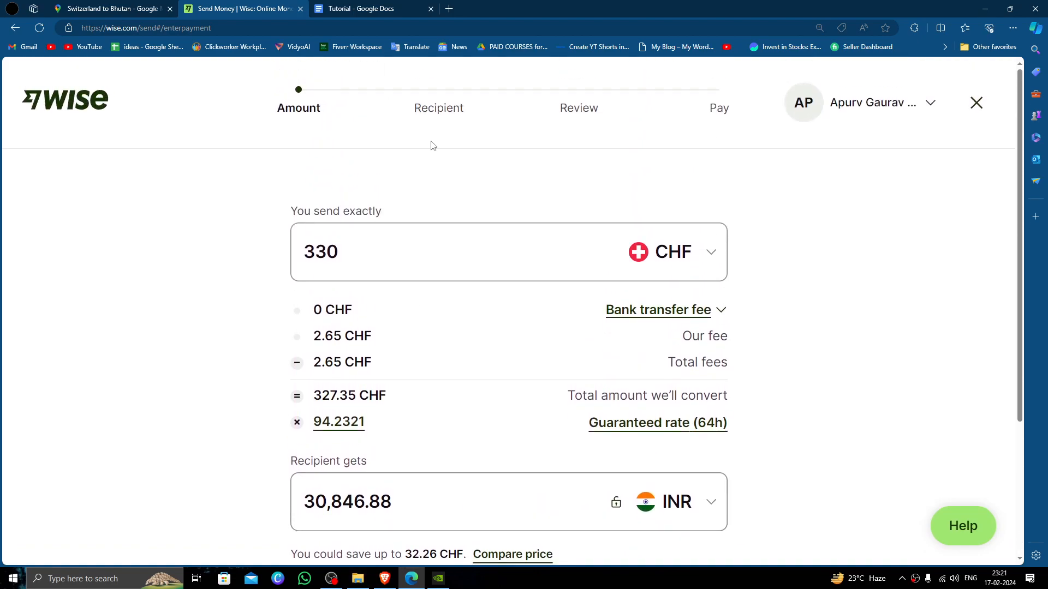
pyautogui.moveTo(410, 183)
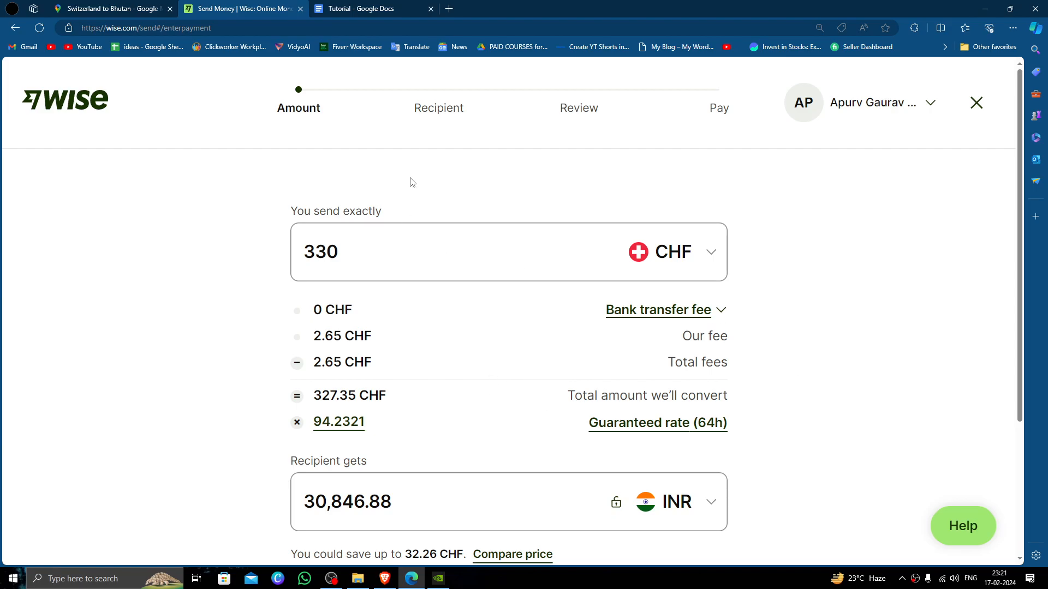
pyautogui.moveTo(546, 180)
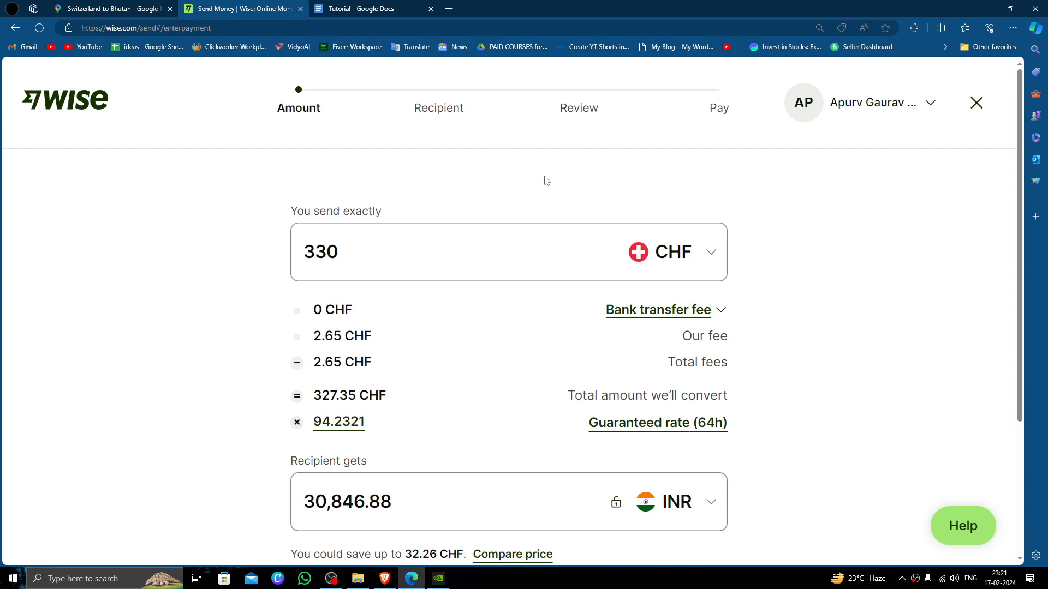
pyautogui.scroll(-3)
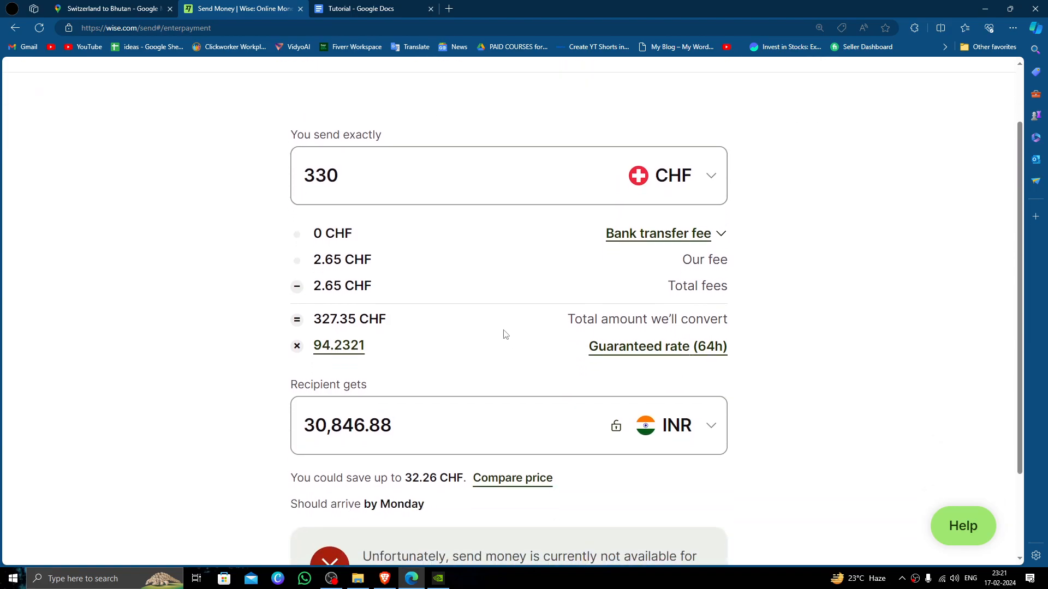
pyautogui.scroll(3)
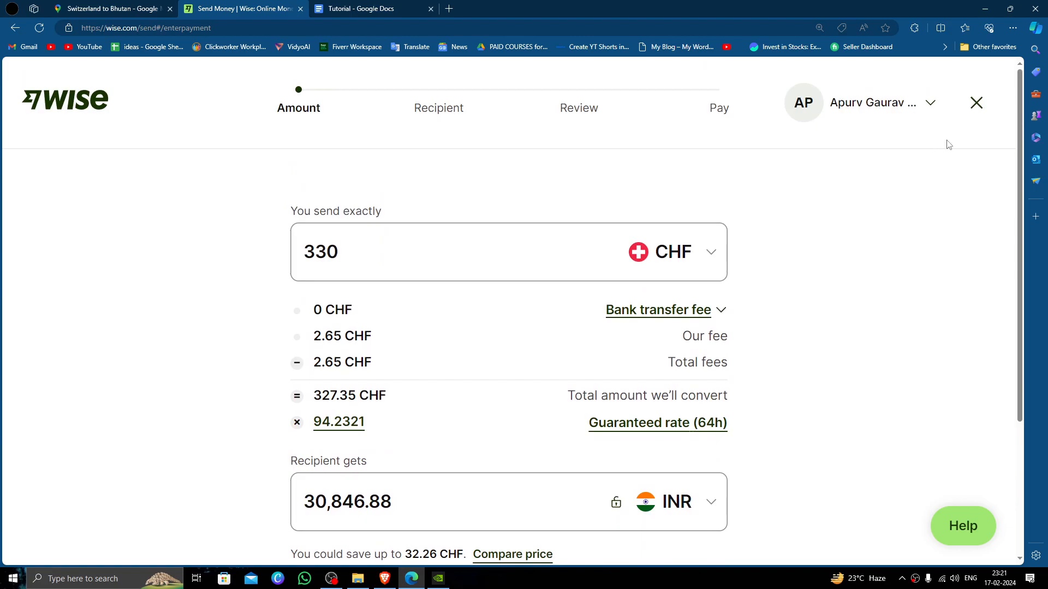
pyautogui.moveTo(976, 102)
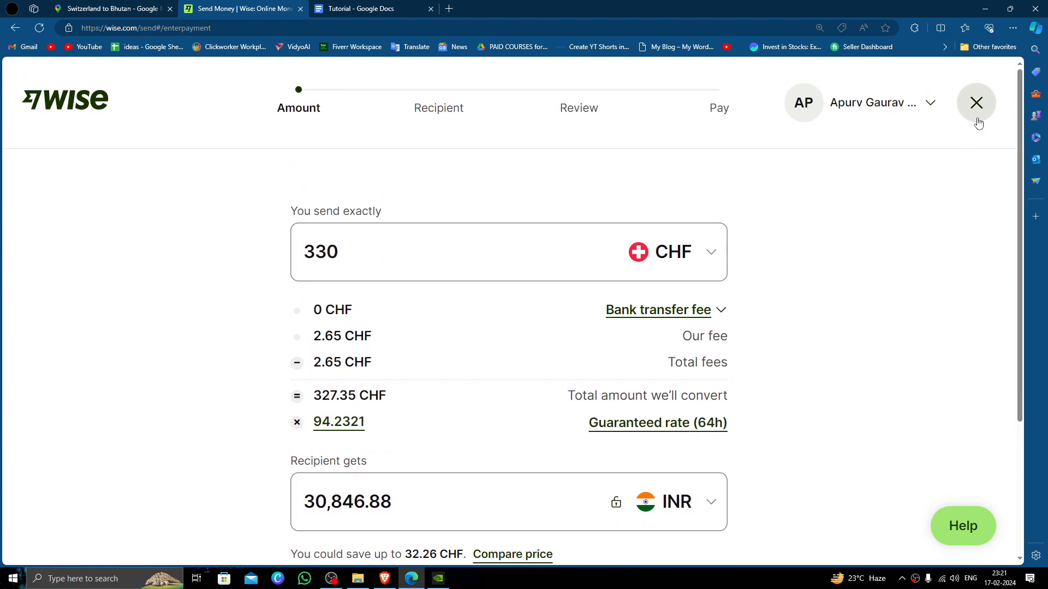